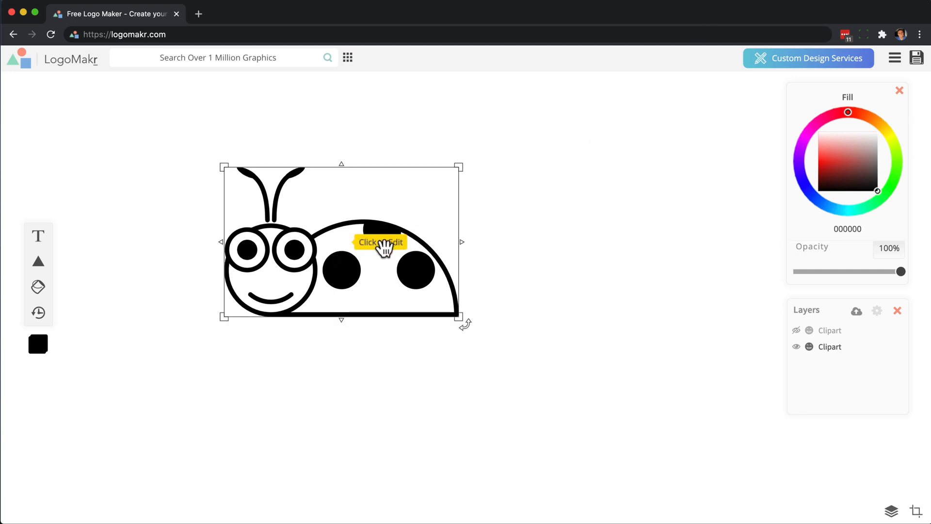
{"action": "mouse_move", "coordinate": [543, 248]}
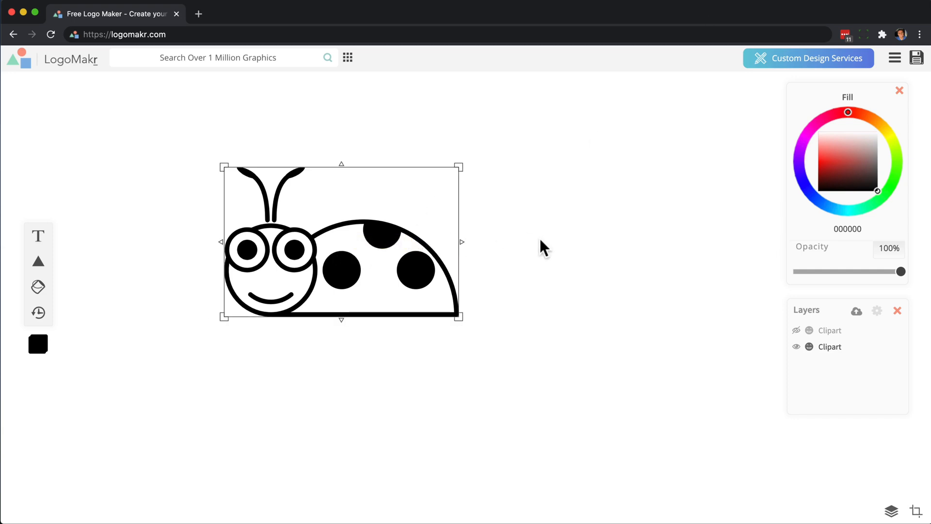
{"action": "mouse_move", "coordinate": [544, 241]}
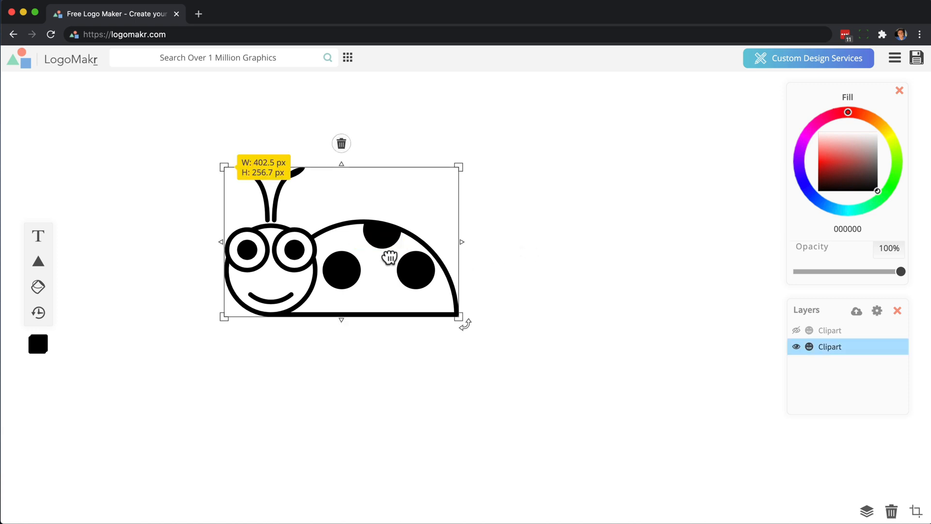
- Shift the ladybug clipart slightly to the right on the canvas
{"action": "left_click_drag", "start_coordinate": [389, 258], "coordinate": [422, 260]}
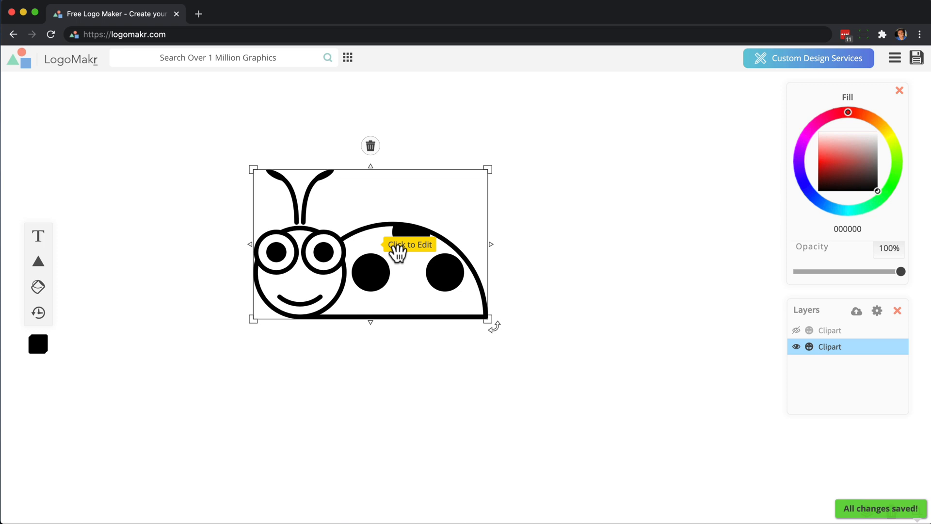
- Flip the ladybug horizontally and vertically from its right-click menu, then nudge it into position
{"action": "right_click", "coordinate": [398, 252]}
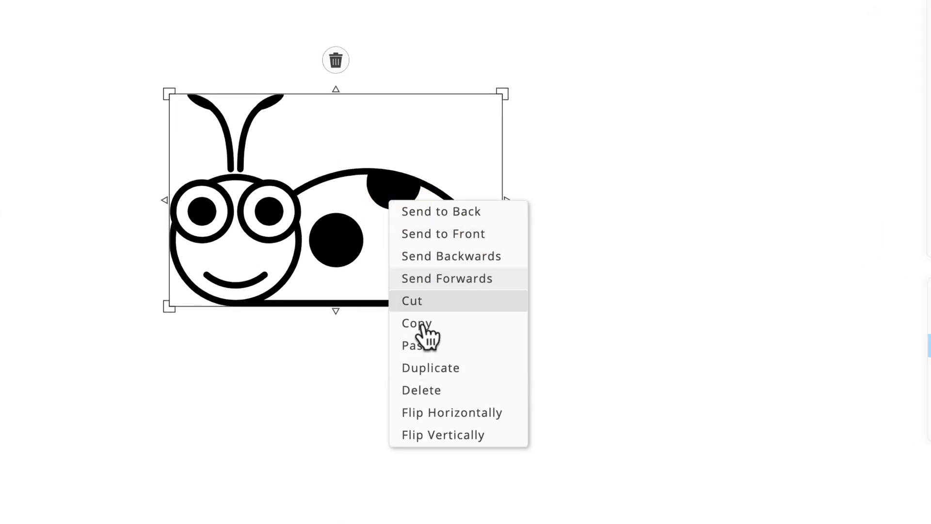
{"action": "left_click", "coordinate": [451, 413]}
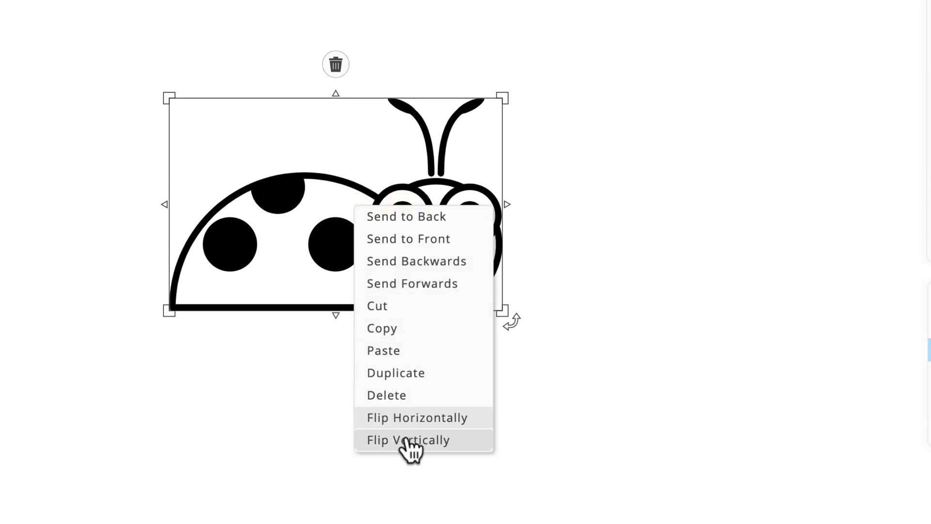
{"action": "left_click", "coordinate": [408, 441]}
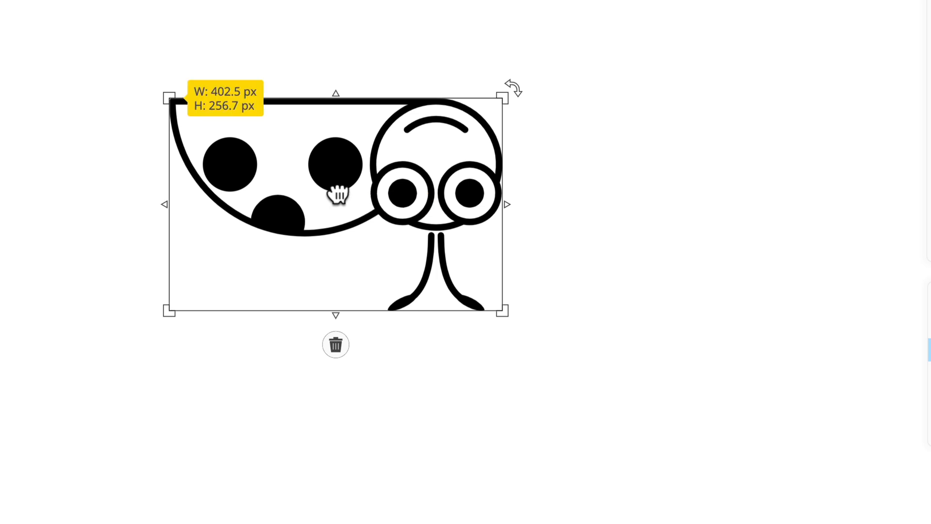
{"action": "left_click_drag", "start_coordinate": [338, 194], "coordinate": [344, 286]}
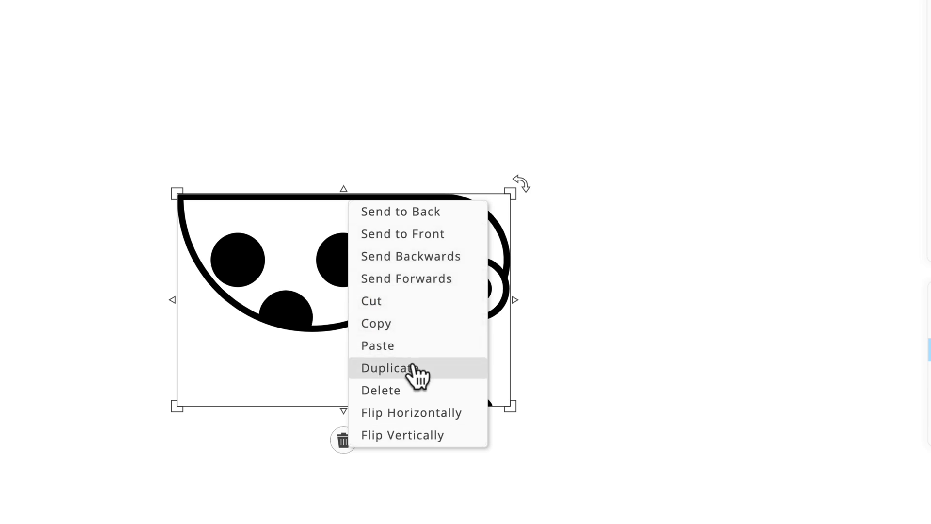
- Duplicate the flipped ladybug and flip the top copy back upright so the two mirror each other
{"action": "left_click", "coordinate": [391, 368]}
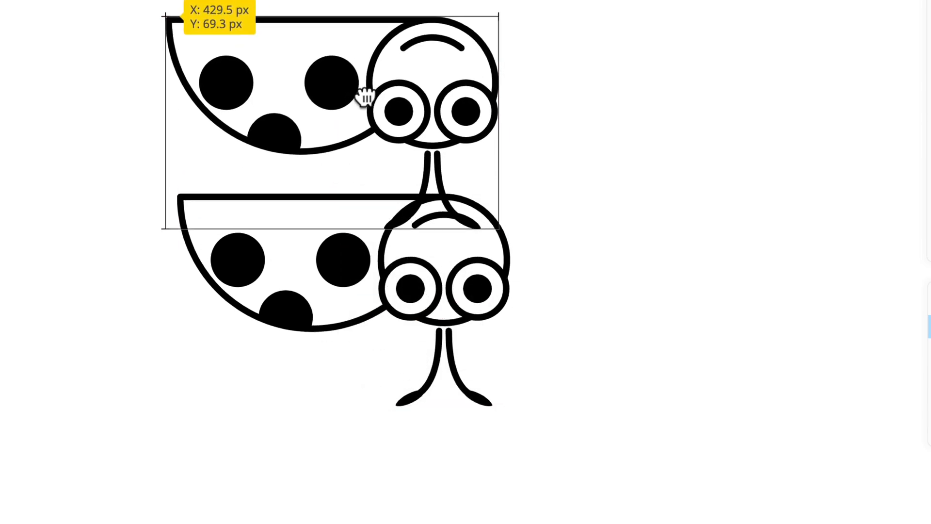
{"action": "right_click", "coordinate": [365, 98]}
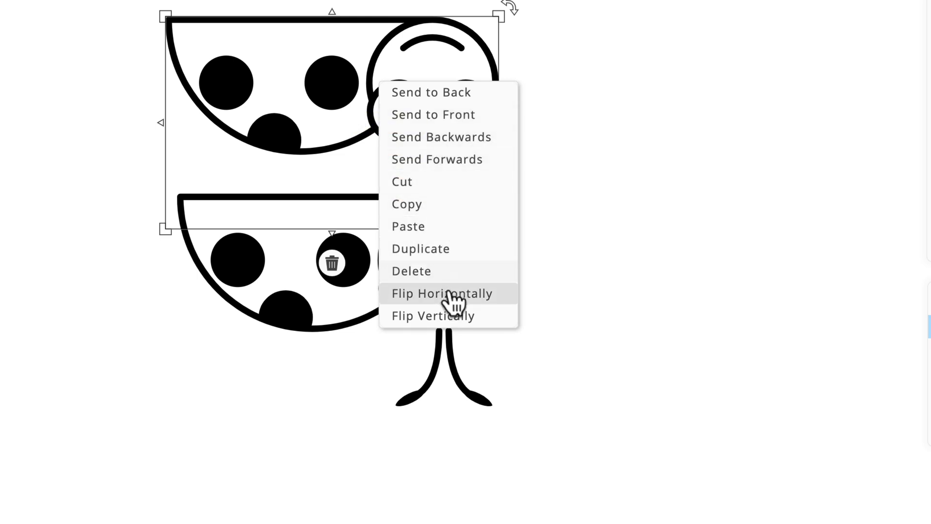
{"action": "left_click", "coordinate": [443, 293]}
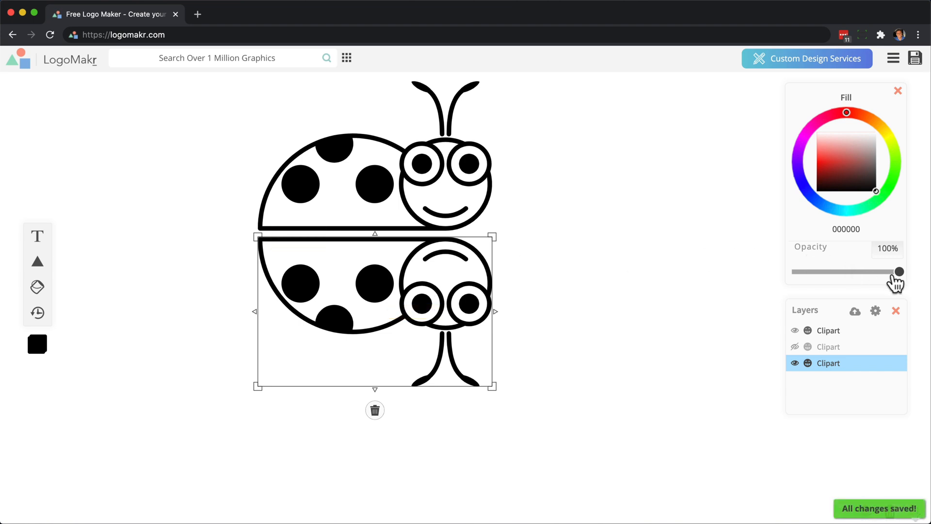
{"action": "left_click_drag", "start_coordinate": [900, 271], "coordinate": [811, 272]}
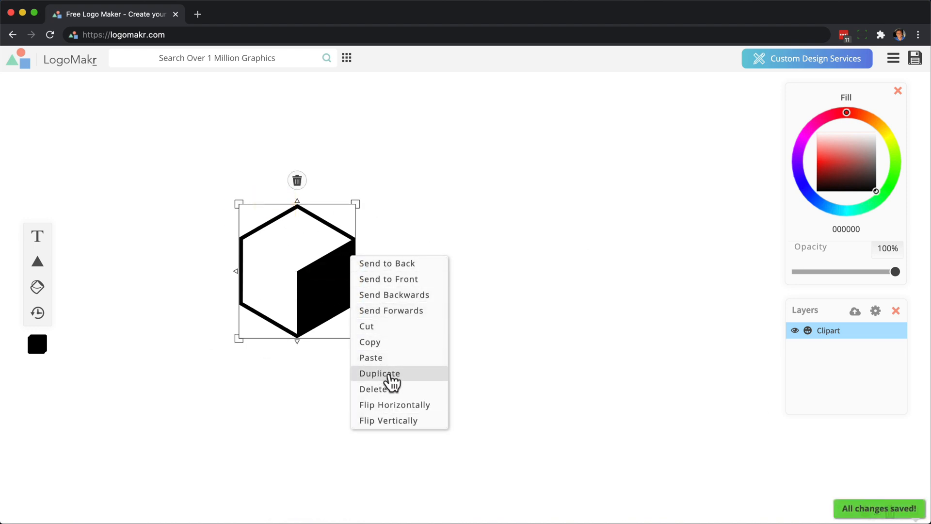
- Duplicate the cube and flip the copy horizontally so both dark faces meet in the middle
{"action": "left_click", "coordinate": [379, 372]}
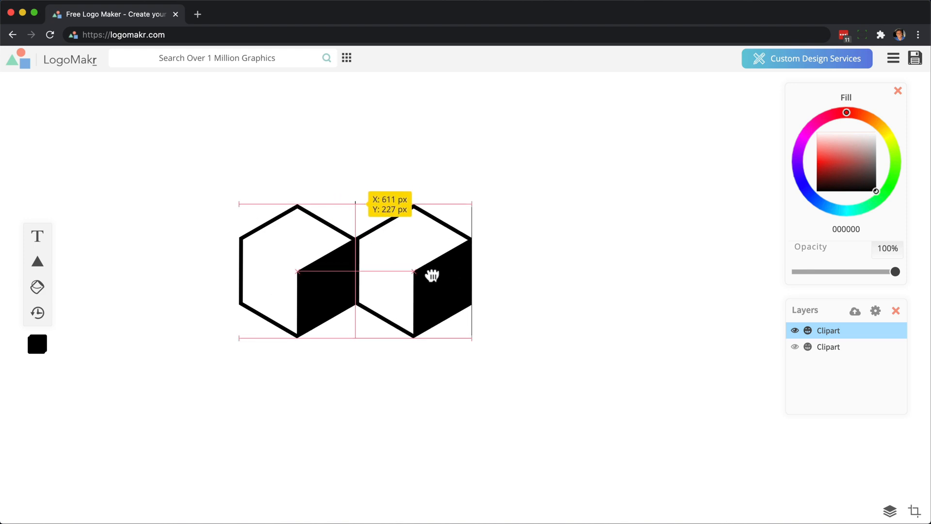
{"action": "left_click", "coordinate": [414, 270]}
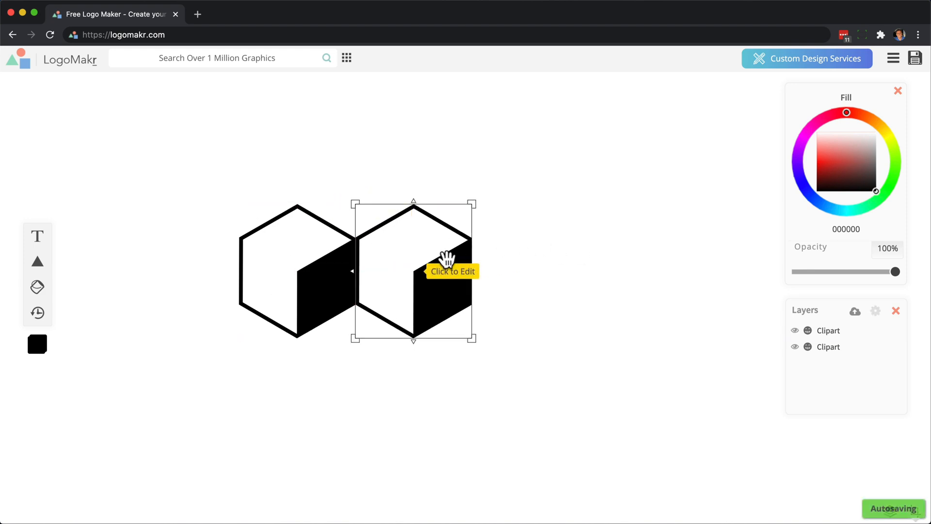
{"action": "right_click", "coordinate": [414, 270]}
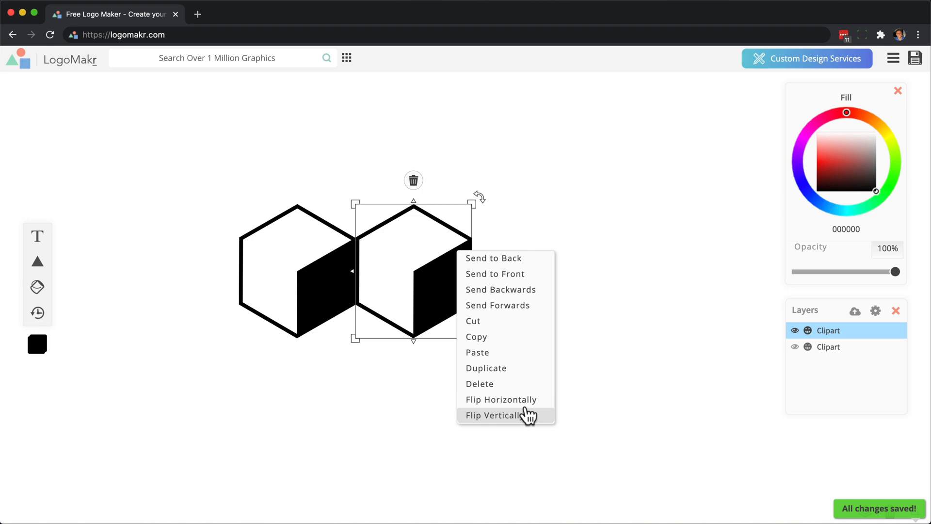
{"action": "left_click", "coordinate": [494, 415]}
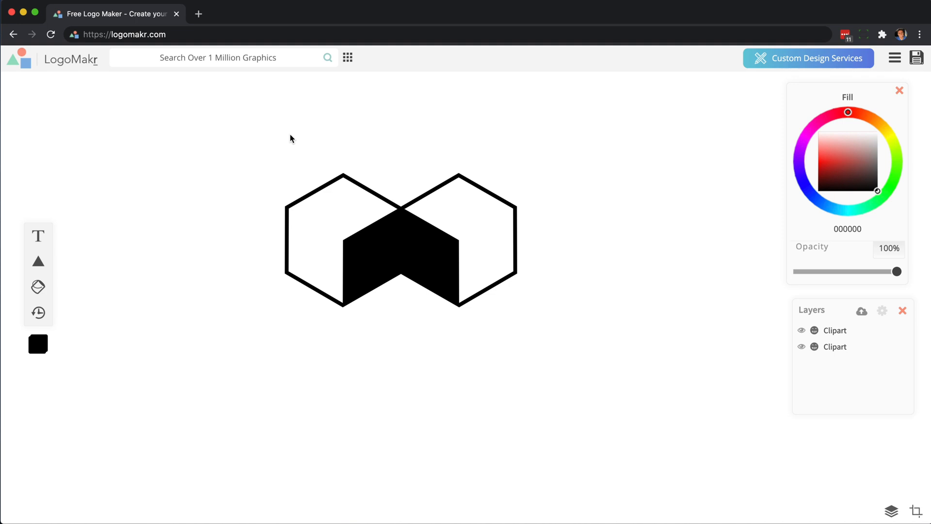
{"action": "left_click", "coordinate": [343, 240]}
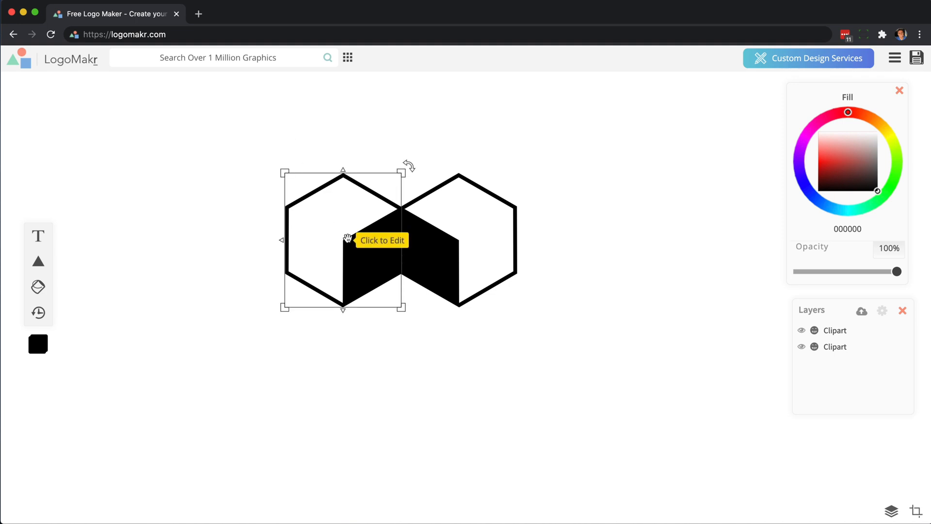
- Move the left cube aside and mirror it both ways by dragging its side and bottom handles across
{"action": "left_click_drag", "start_coordinate": [343, 239], "coordinate": [247, 239]}
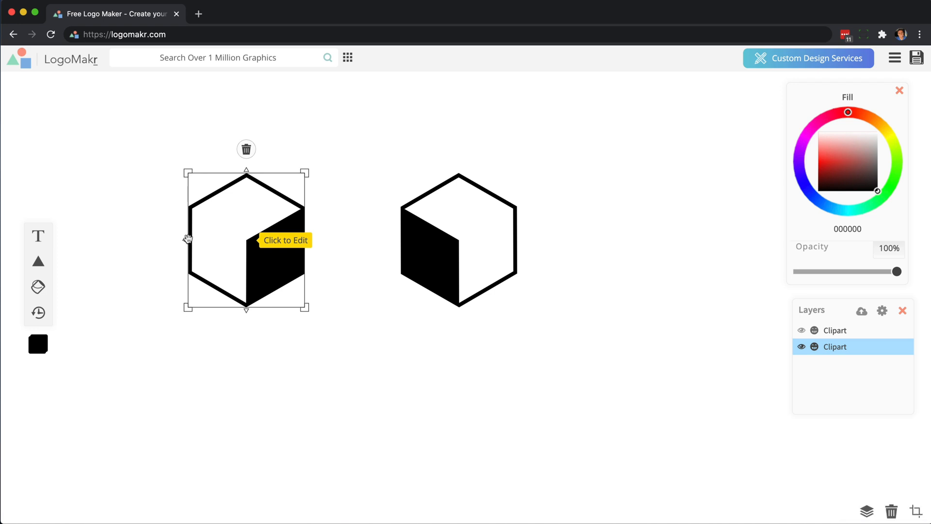
{"action": "left_click_drag", "start_coordinate": [184, 239], "coordinate": [237, 281]}
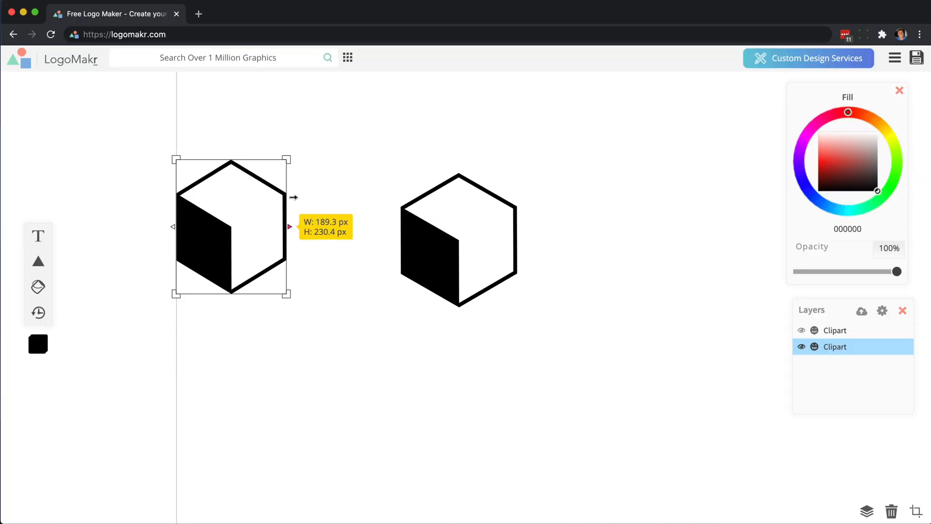
{"action": "left_click_drag", "start_coordinate": [290, 226], "coordinate": [309, 226]}
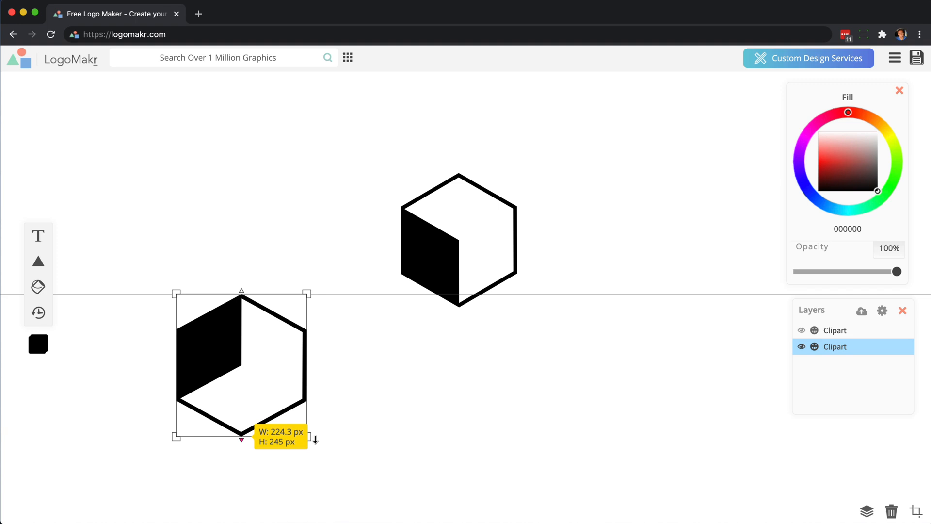
{"action": "left_click_drag", "start_coordinate": [241, 439], "coordinate": [242, 297]}
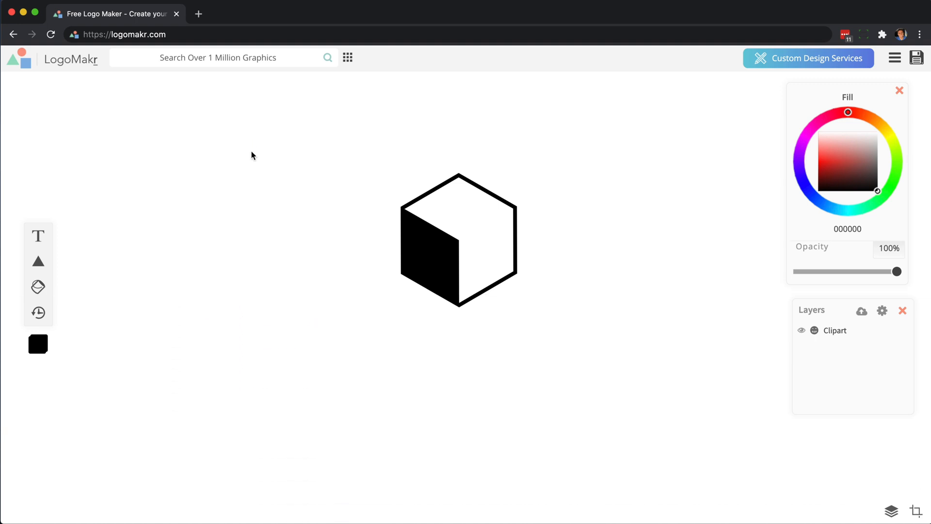
- Flip the remaining cube horizontally and vertically so its dark face sits at the upper right
{"action": "right_click", "coordinate": [459, 240]}
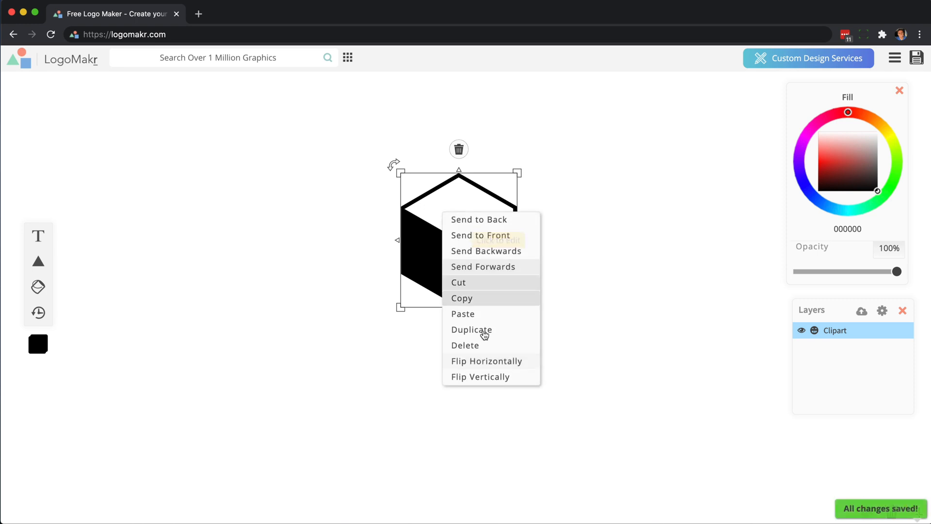
{"action": "left_click", "coordinate": [486, 361]}
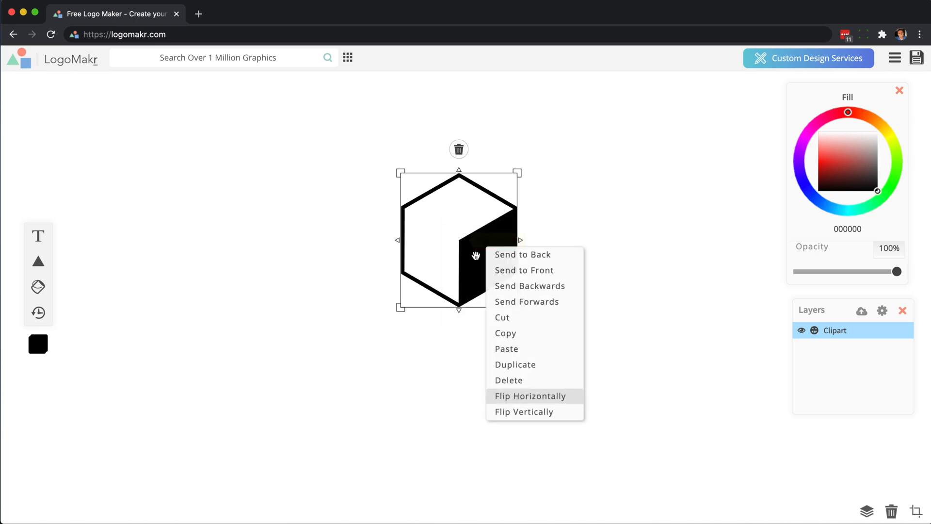
{"action": "left_click", "coordinate": [530, 396]}
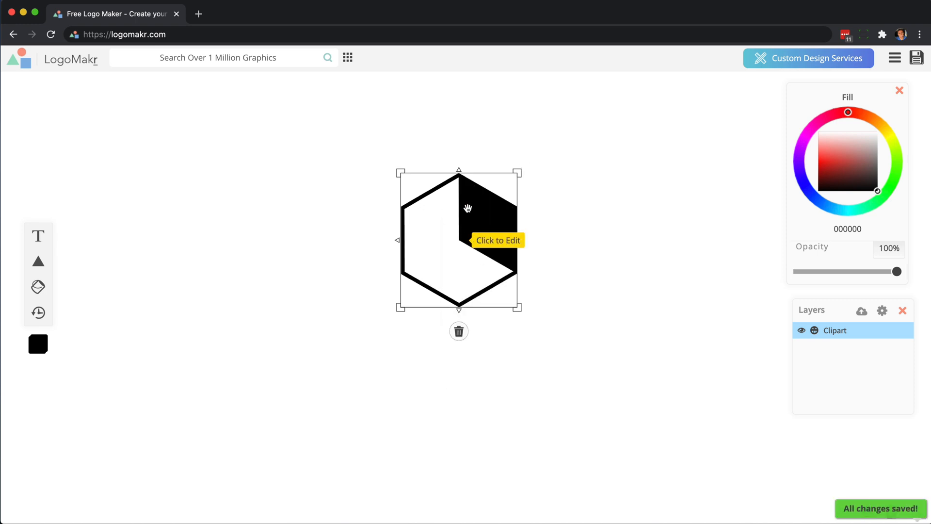